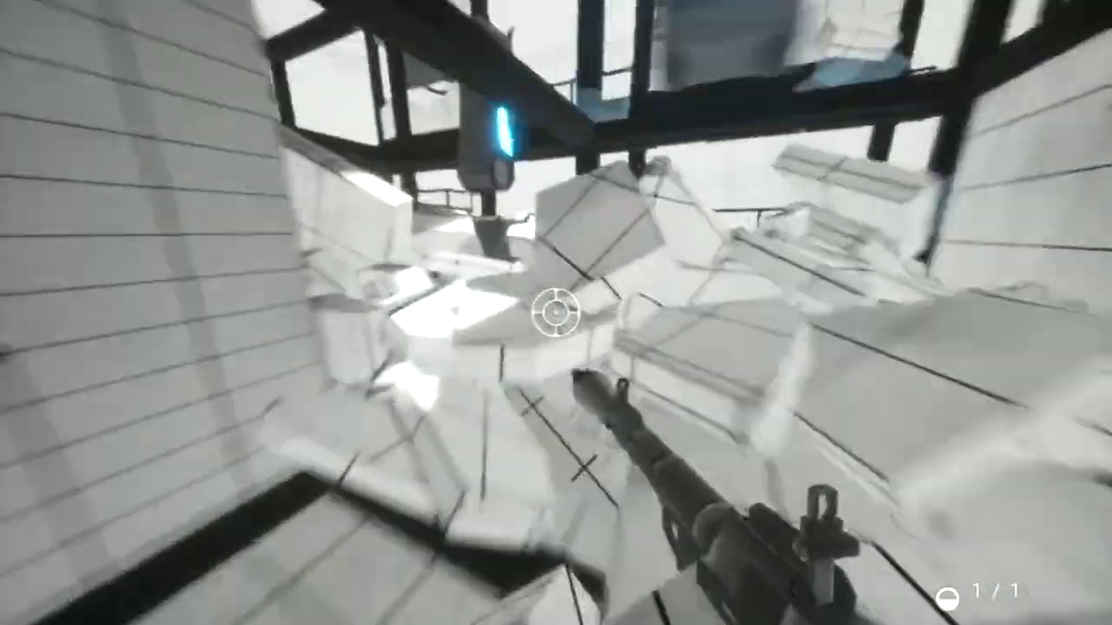
pyautogui.moveTo(556, 312)
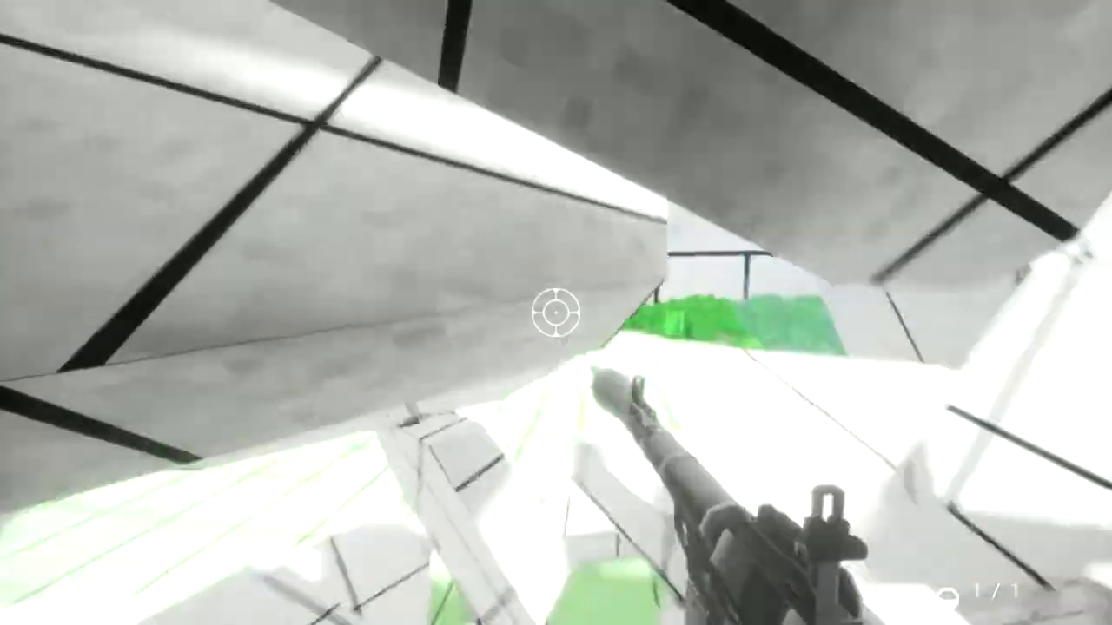
pyautogui.moveTo(556, 312)
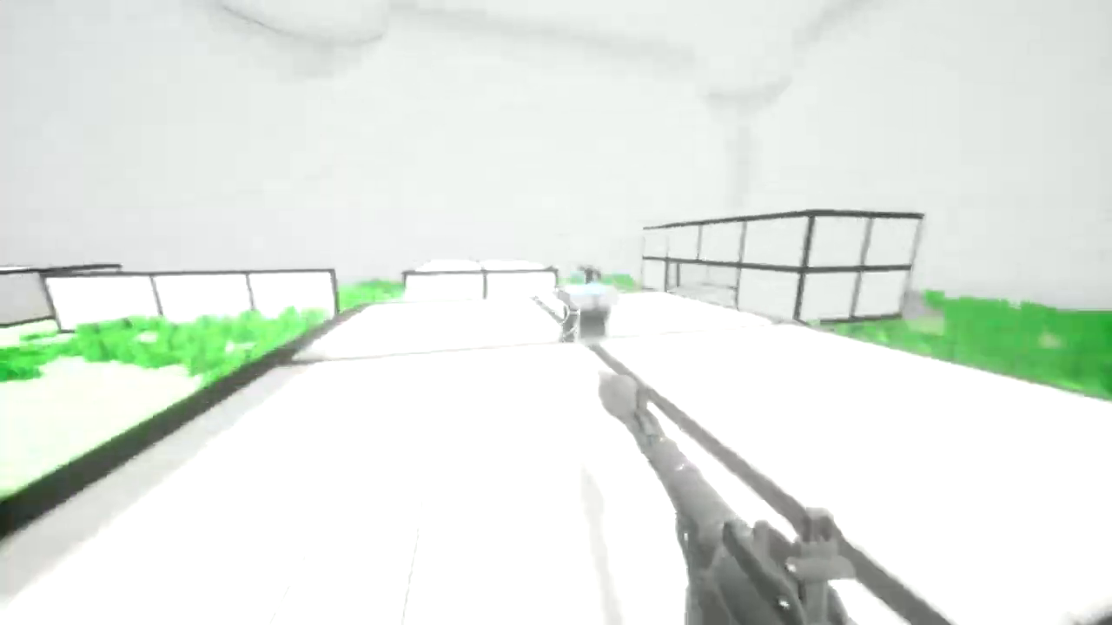
pyautogui.moveTo(556, 313)
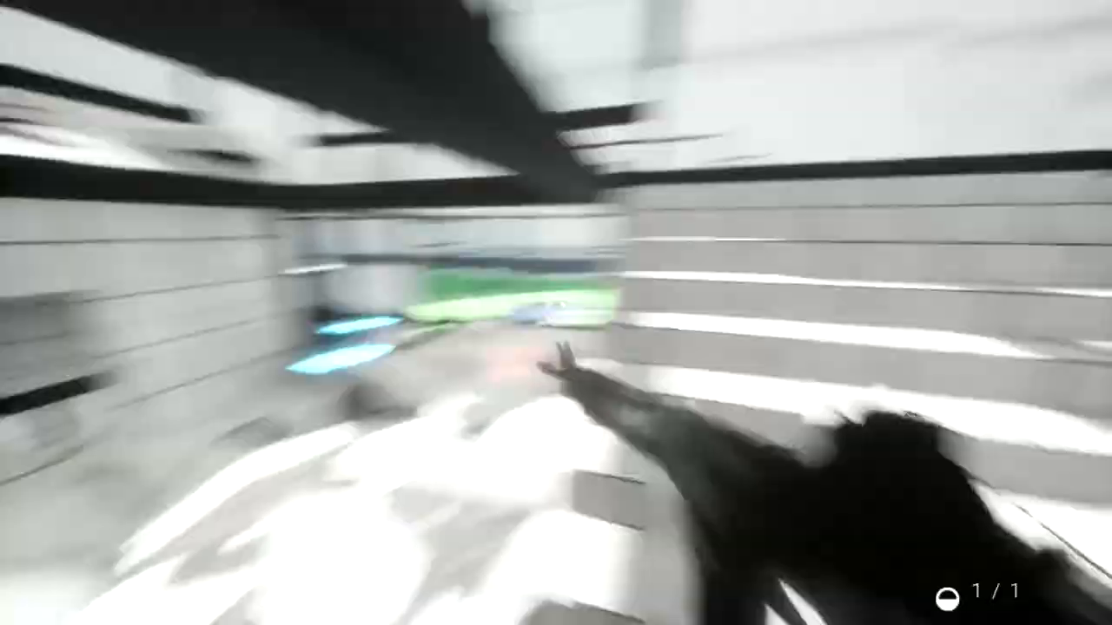
pyautogui.moveTo(556, 313)
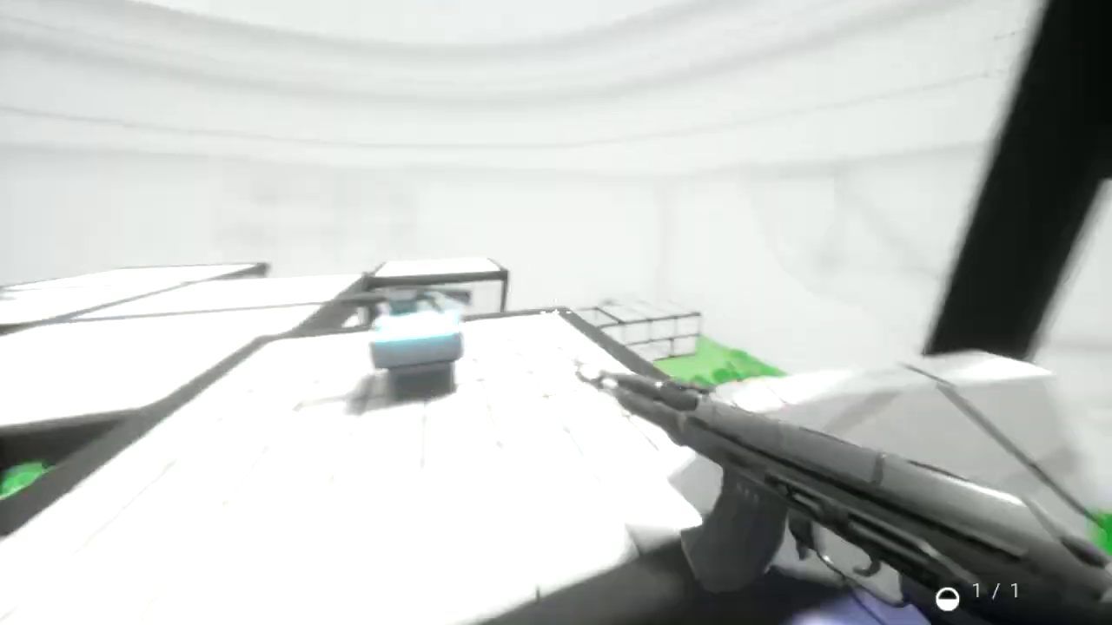
pyautogui.moveTo(556, 313)
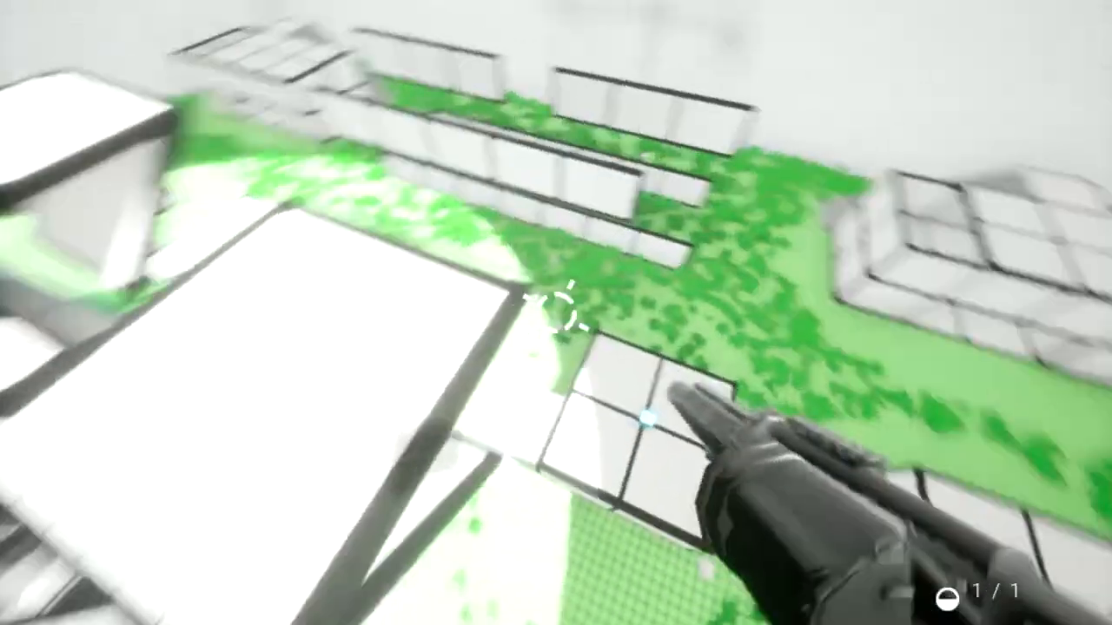
pyautogui.moveTo(556, 313)
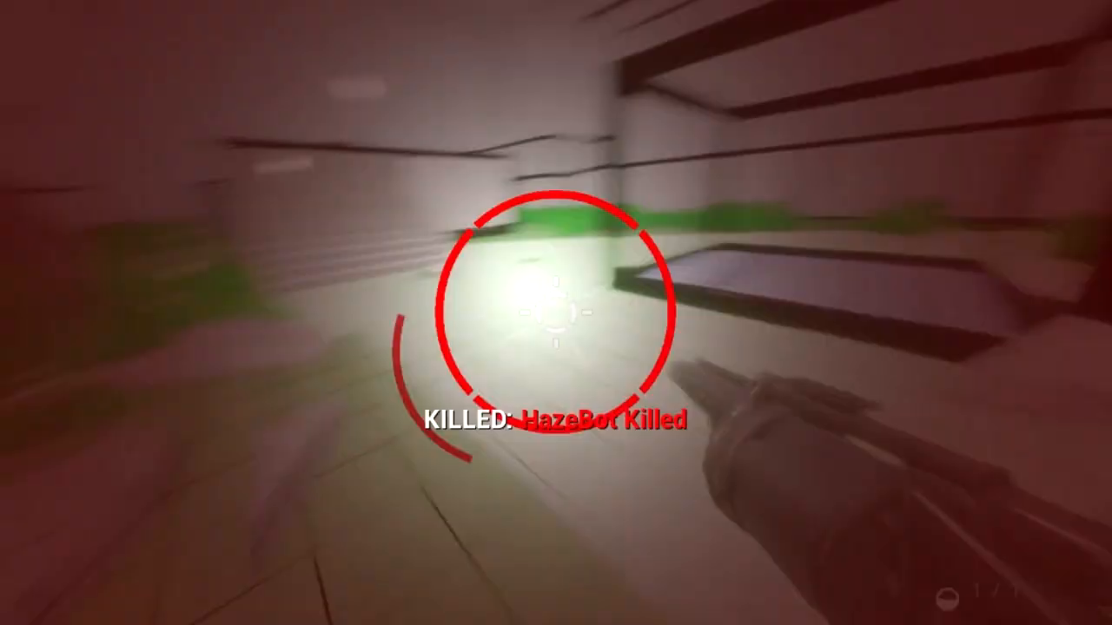
pyautogui.moveTo(556, 313)
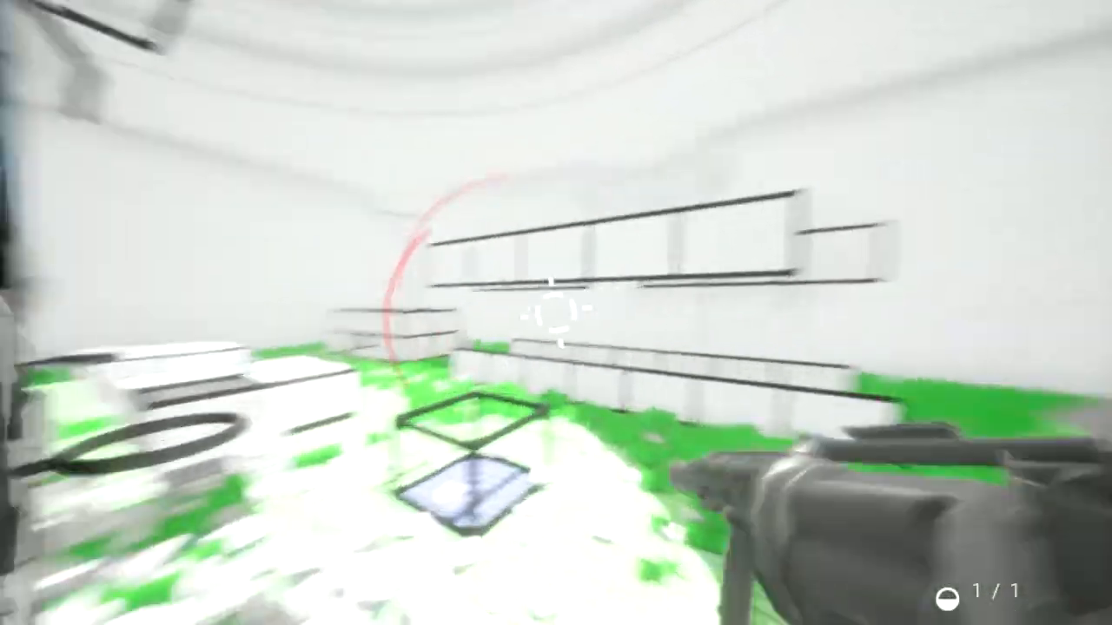
pyautogui.moveTo(556, 312)
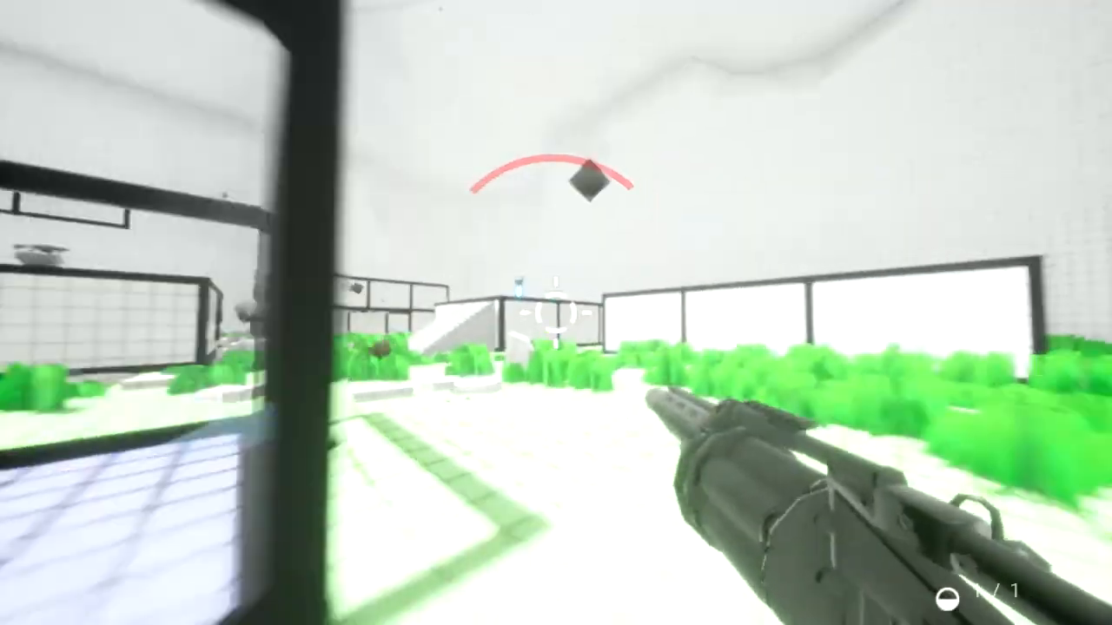
pyautogui.click(555, 312)
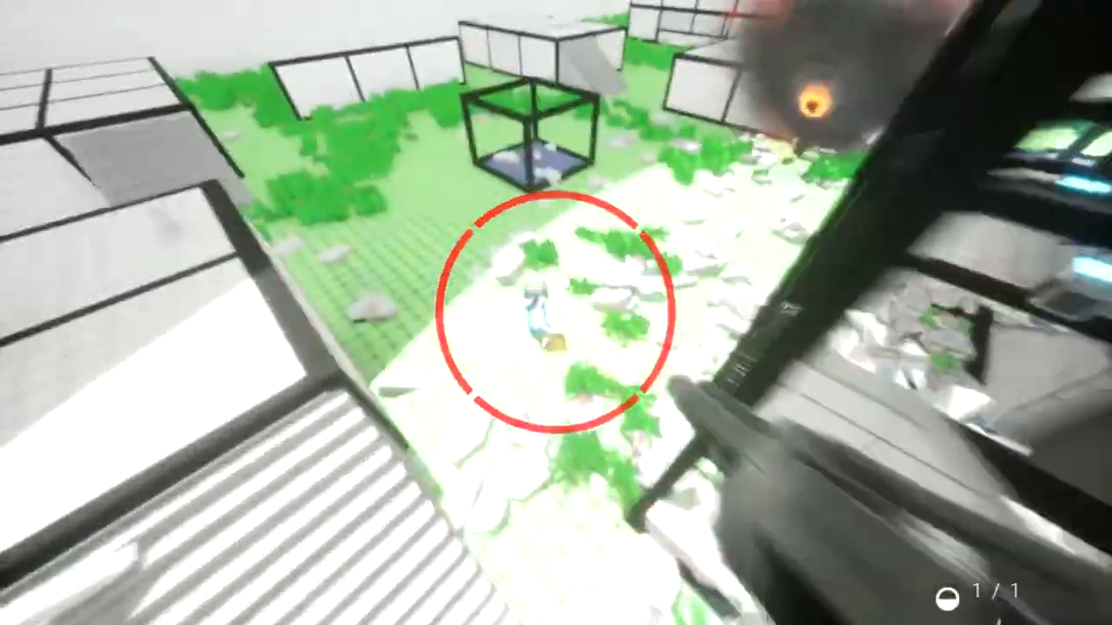
pyautogui.click(556, 313)
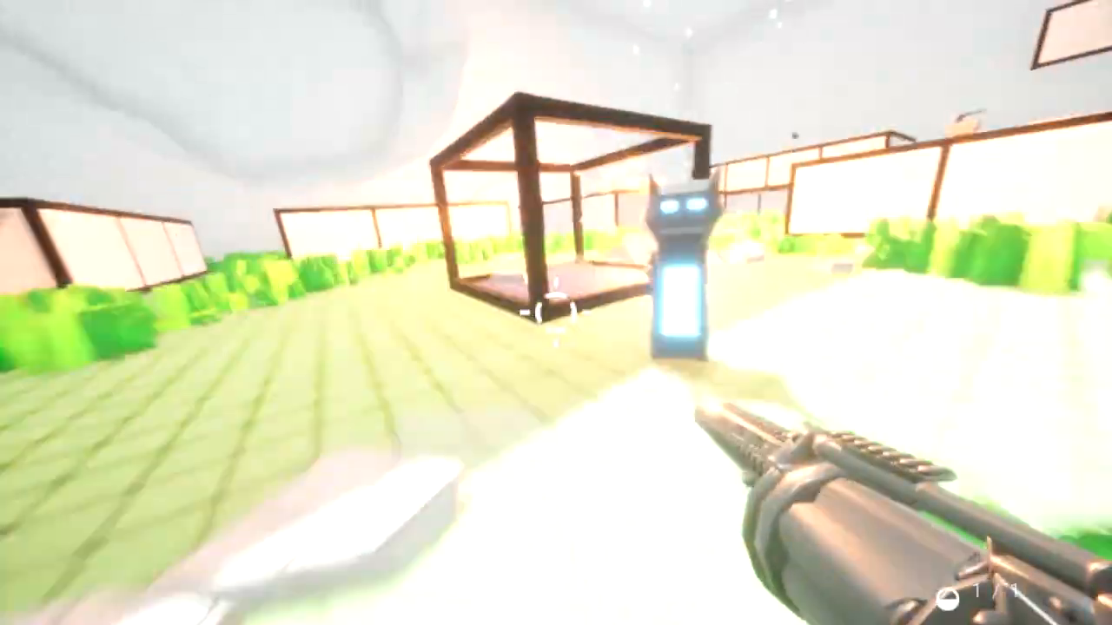
pyautogui.moveTo(556, 312)
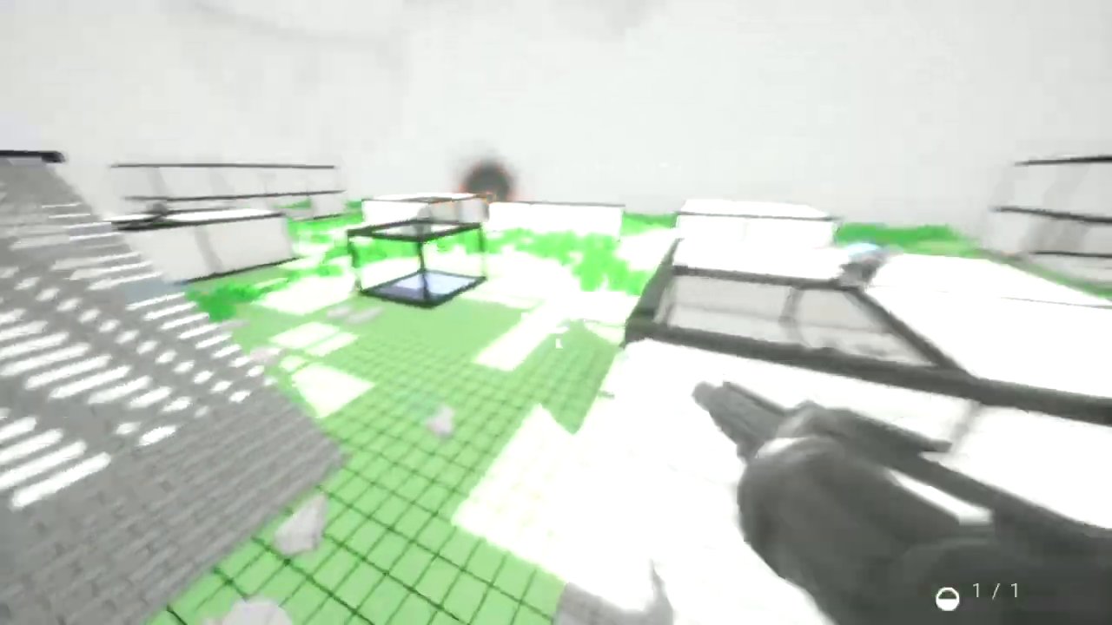
pyautogui.moveTo(556, 313)
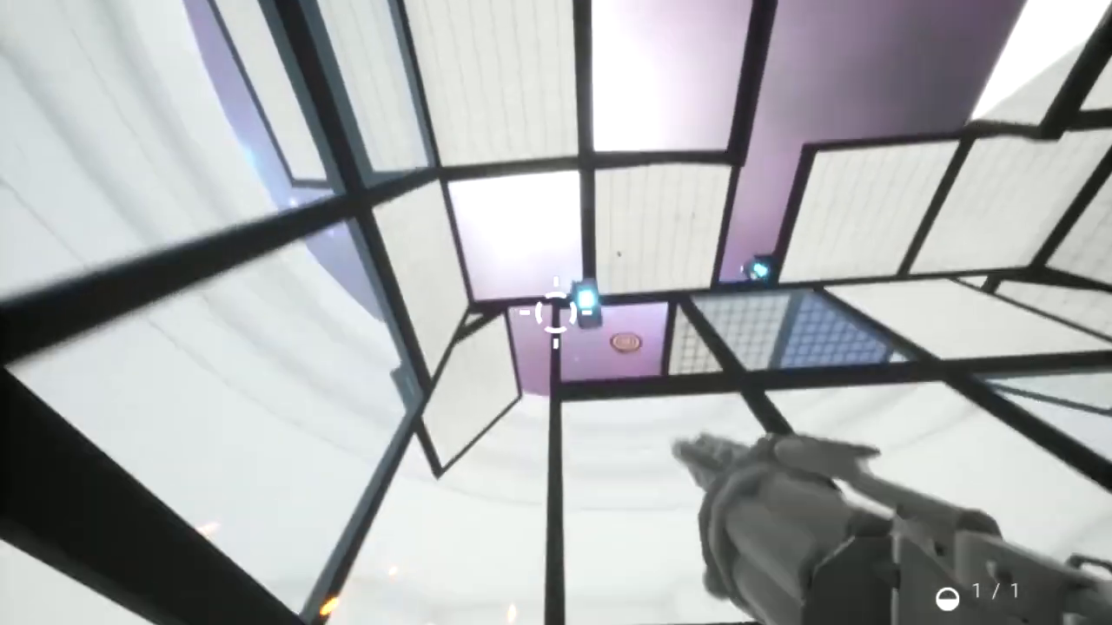
pyautogui.moveTo(556, 313)
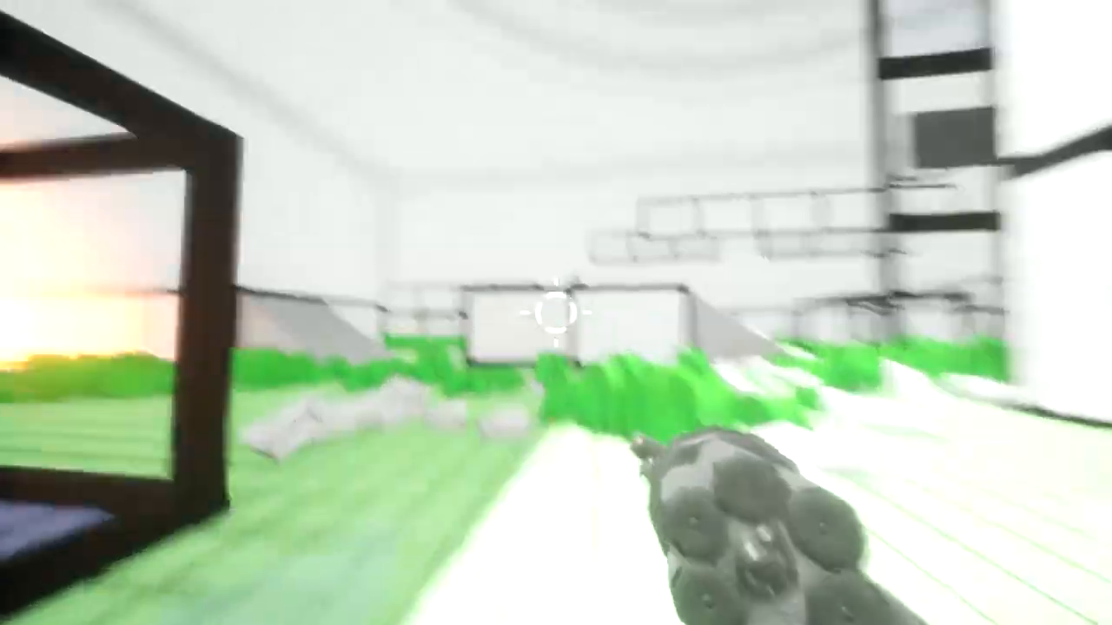
pyautogui.moveTo(556, 312)
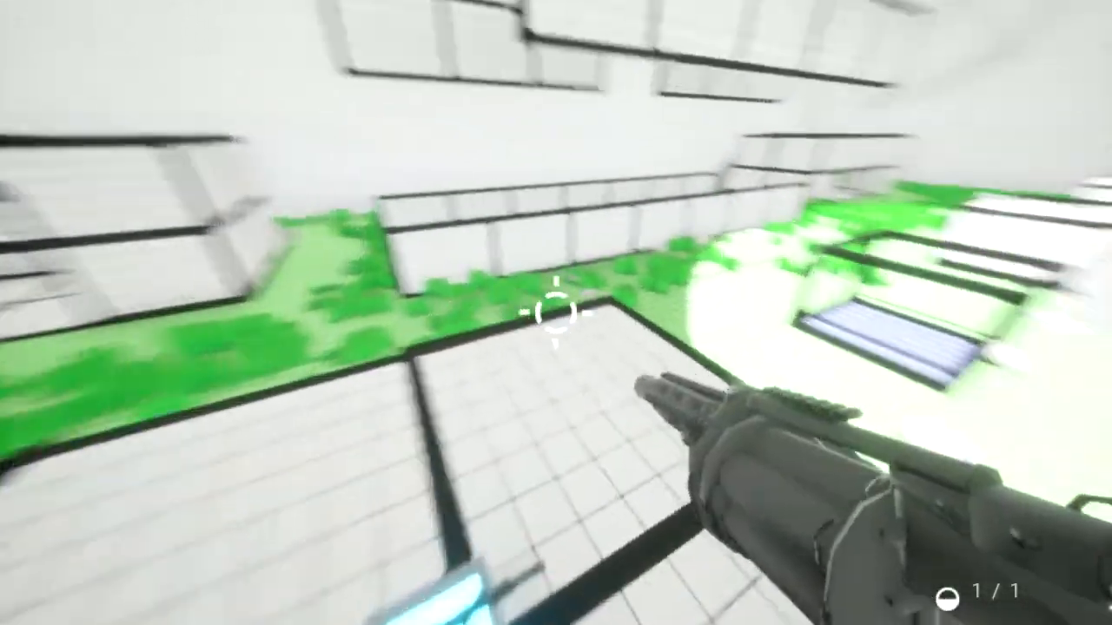